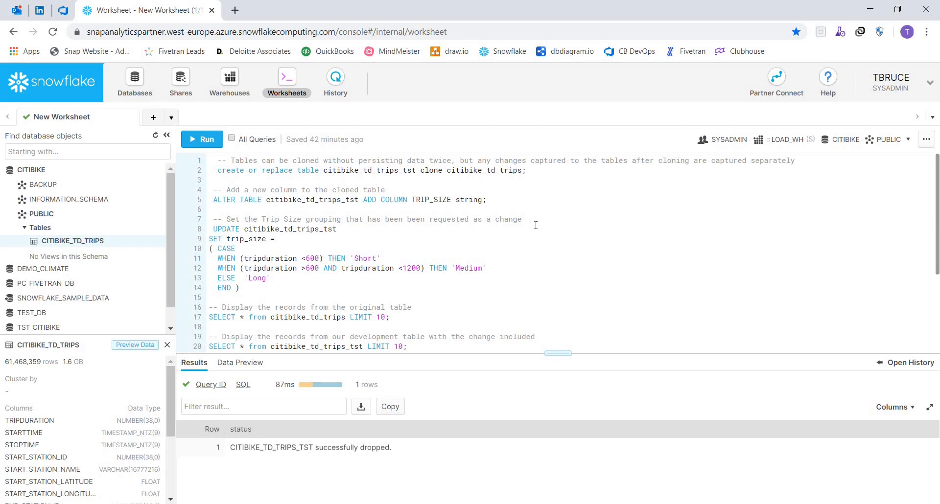
mouse_move(499, 236)
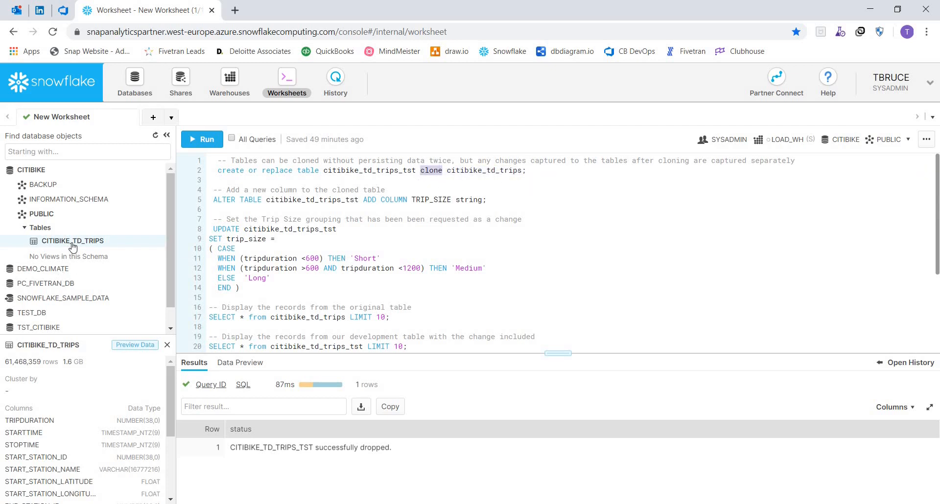
mouse_move(72, 240)
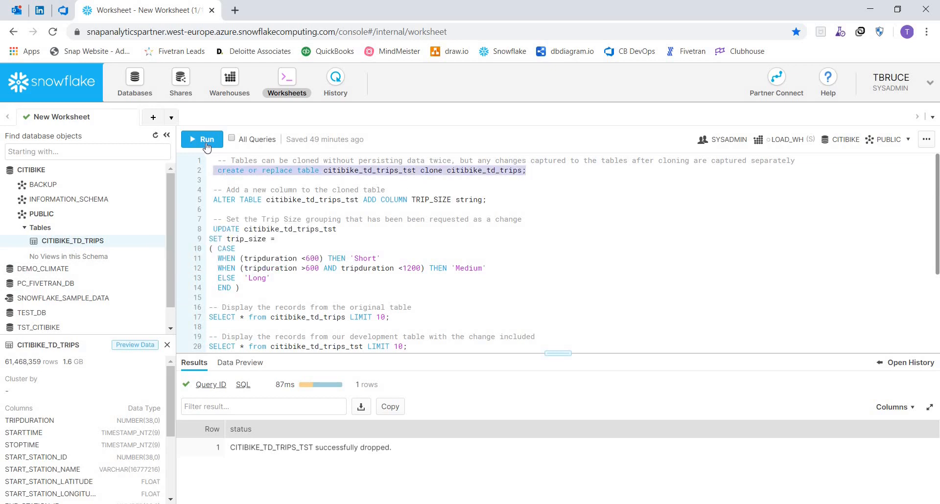
- Run and confirm the CREATE TABLE CITIBIKE_TD_TRIPS_TST CLONE statement
left_click(207, 139)
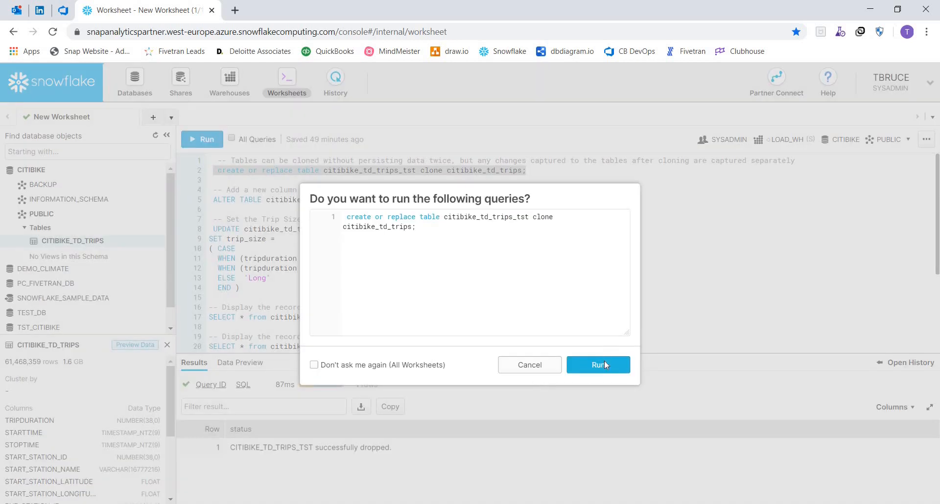
left_click(598, 365)
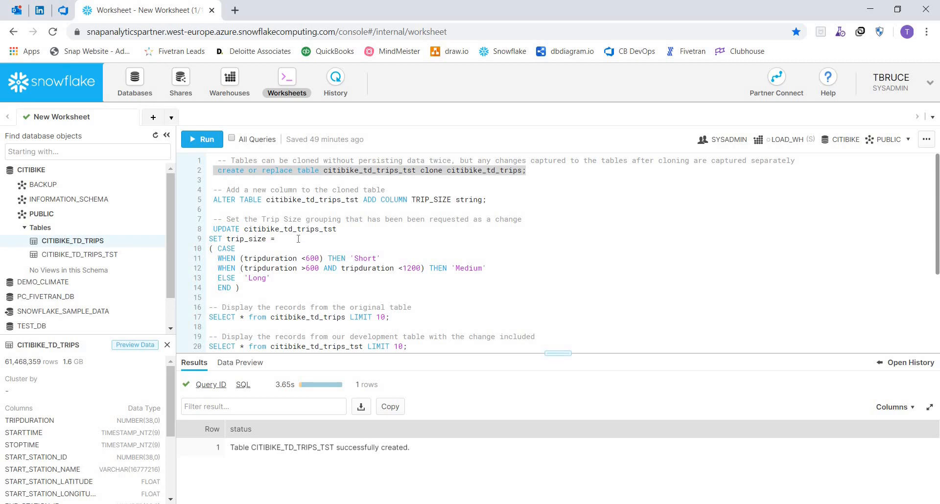
mouse_move(481, 227)
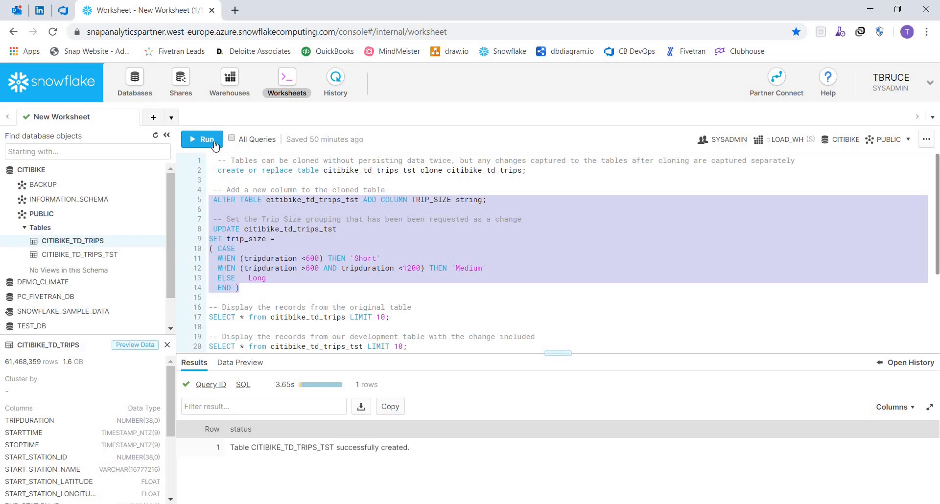
- Run the ALTER TABLE and UPDATE statements grouping trips into Short, Medium and Long
left_click(202, 139)
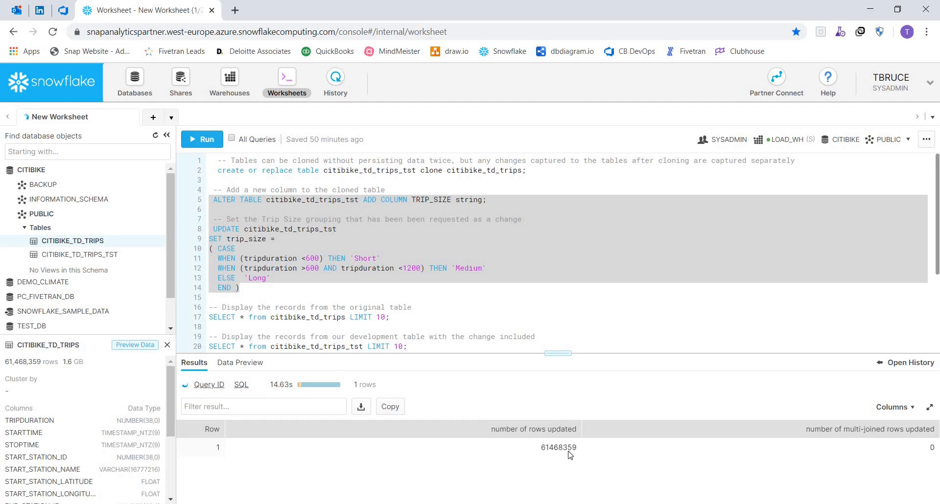
left_click(202, 139)
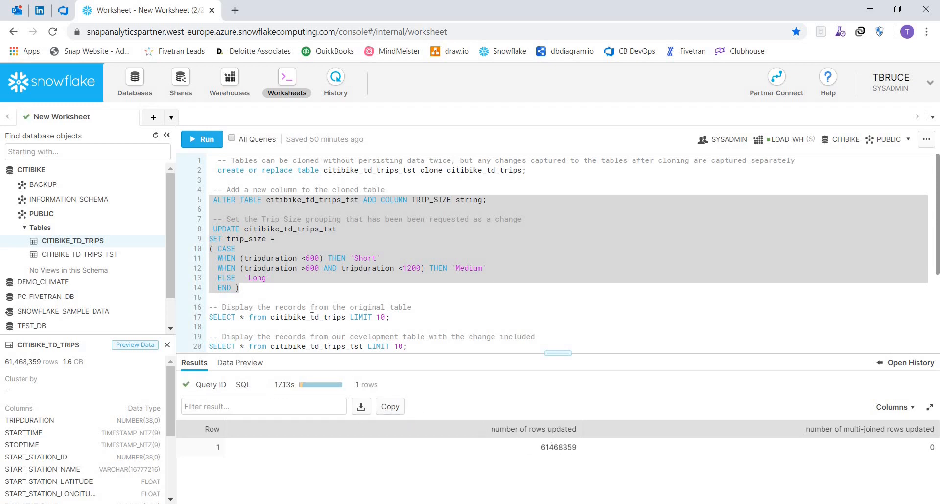
scroll("down", 3)
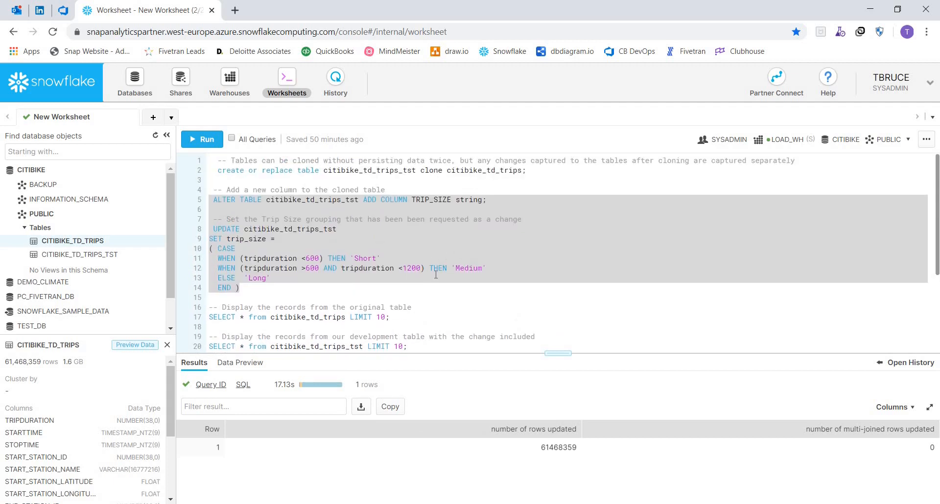
- Query ten rows of citibike_td_trips and scroll the results to confirm no TRIP_SIZE column
scroll("down", 3)
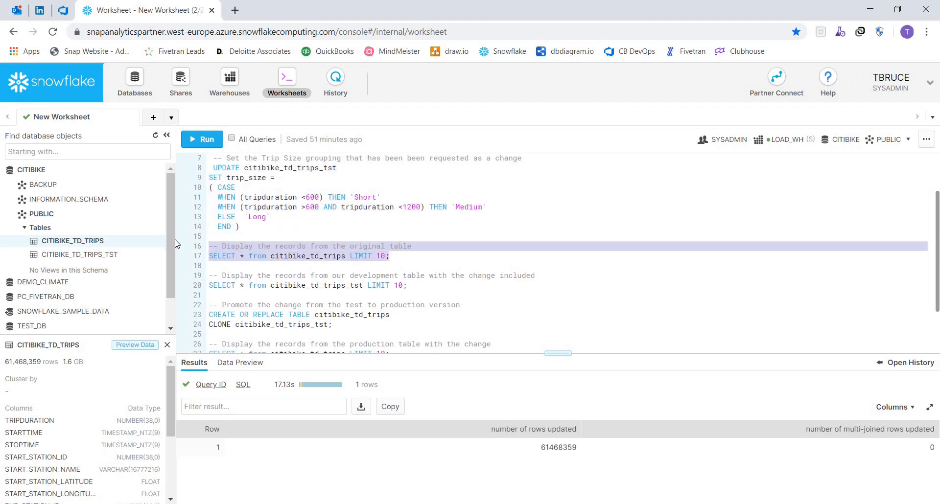
left_click(206, 139)
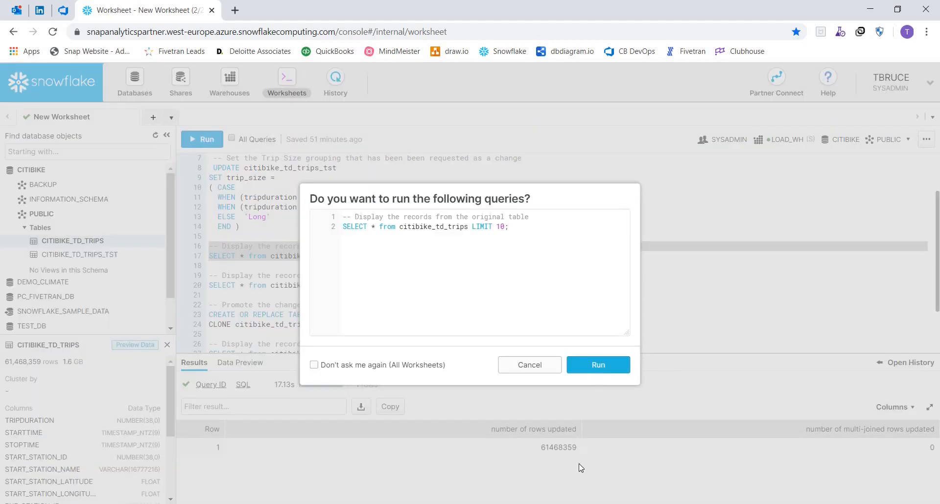
left_click(597, 365)
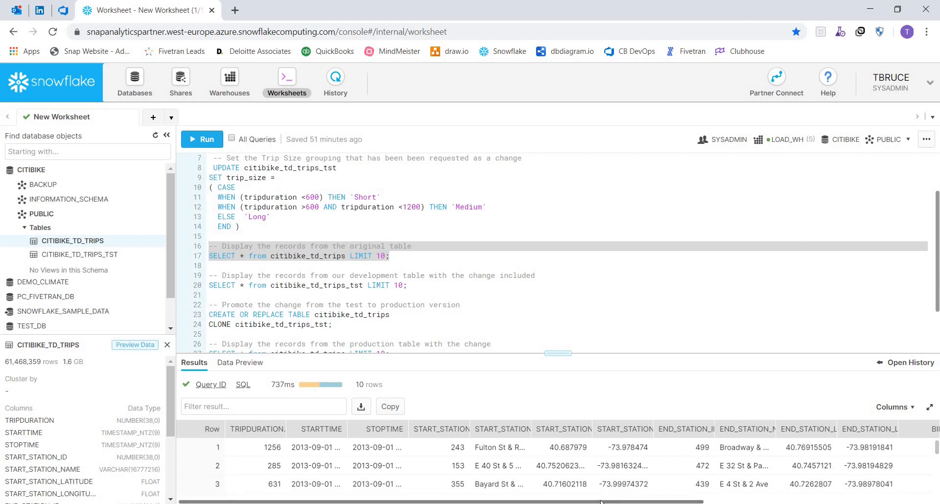
scroll("right", 3)
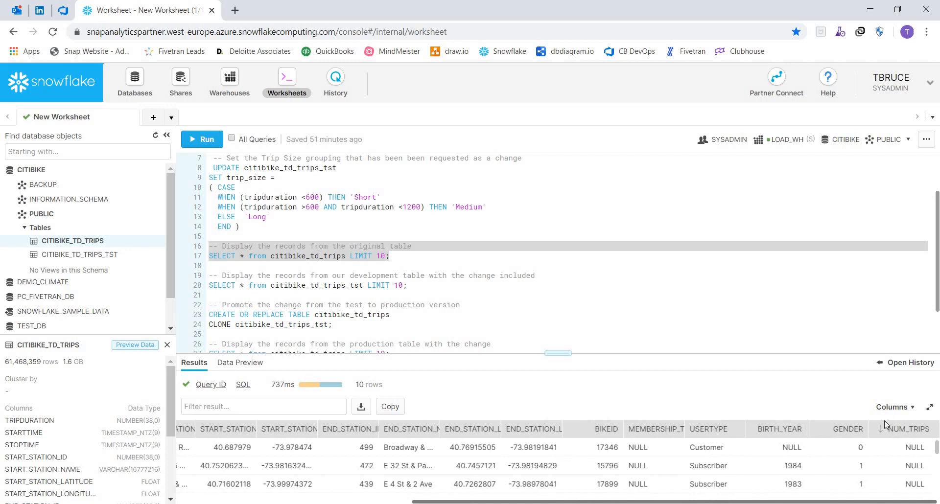
scroll("down", 3)
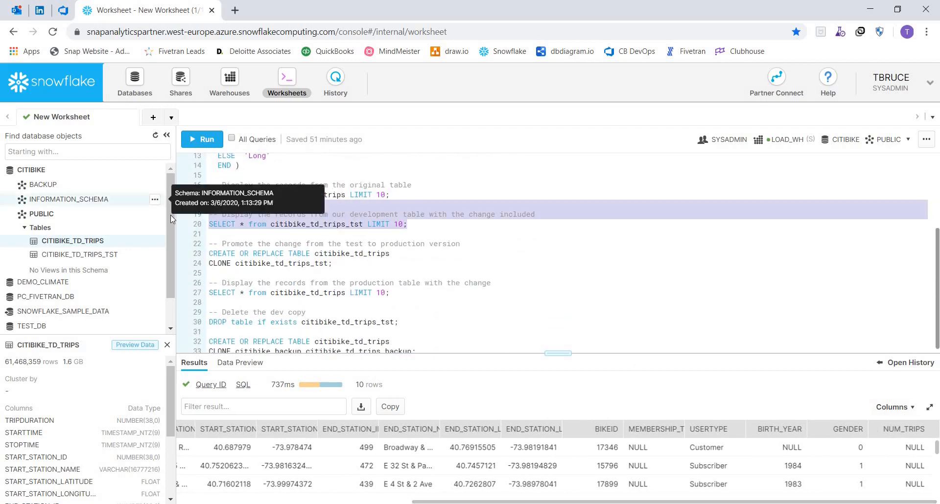
- Run and confirm the SELECT of ten rows from citibike_td_trips_tst
left_click(201, 139)
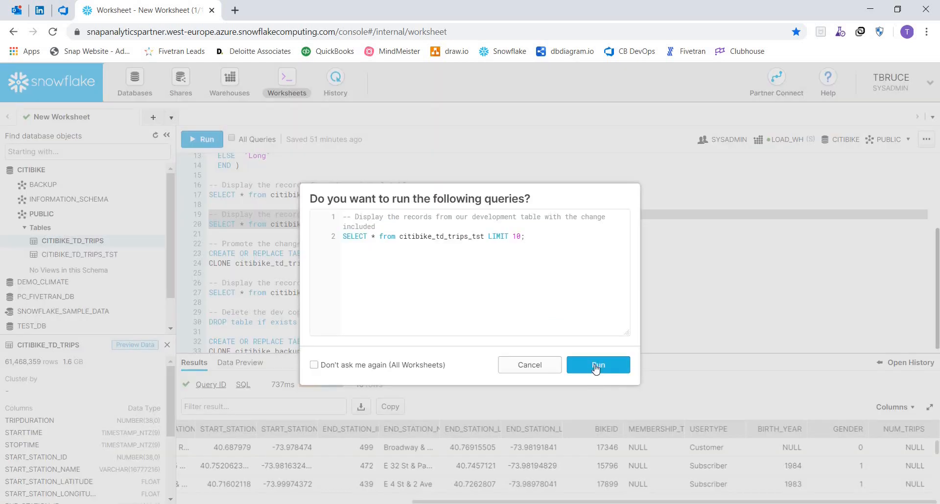
left_click(597, 365)
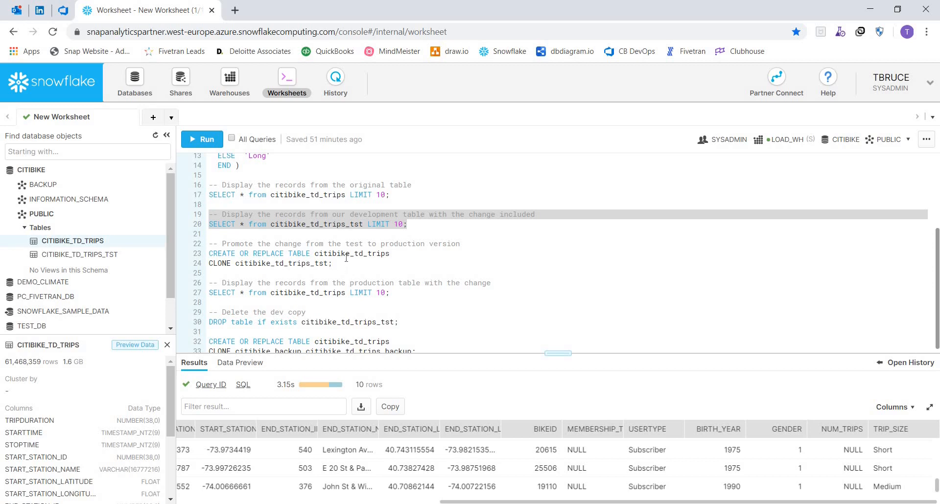
mouse_move(305, 264)
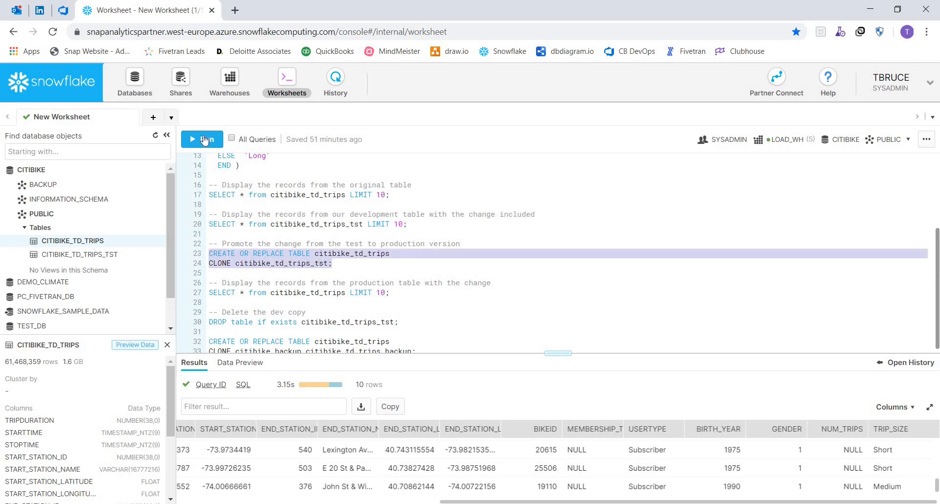
- Run and confirm the statement replacing CITIBIKE_TD_TRIPS with a clone of CITIBIKE_TD_TRIPS_TST
left_click(203, 139)
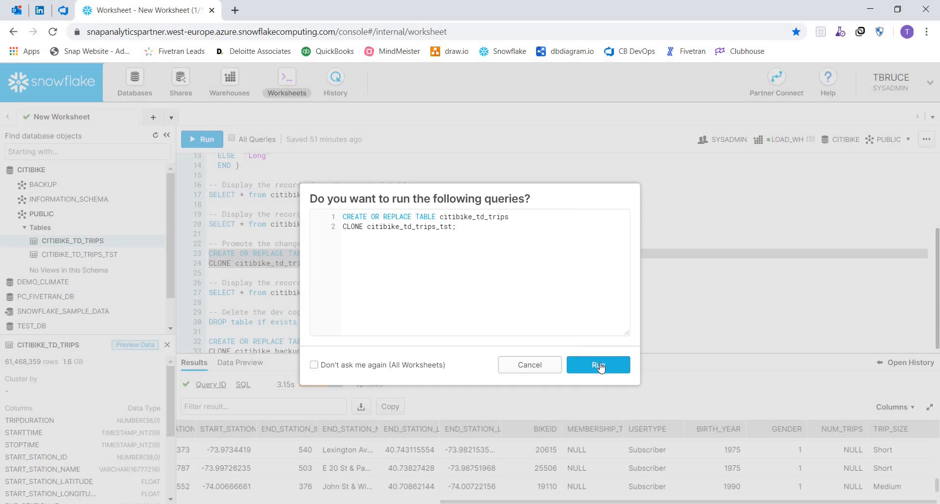
left_click(598, 366)
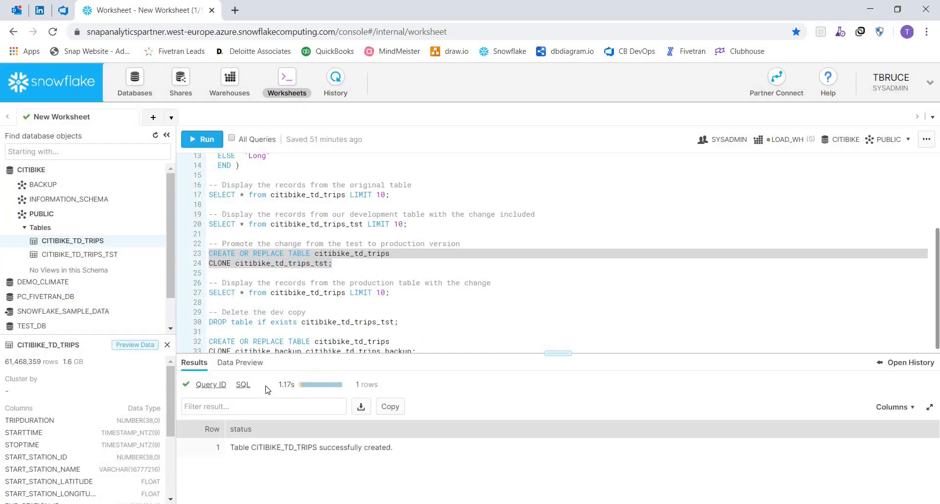
mouse_move(315, 384)
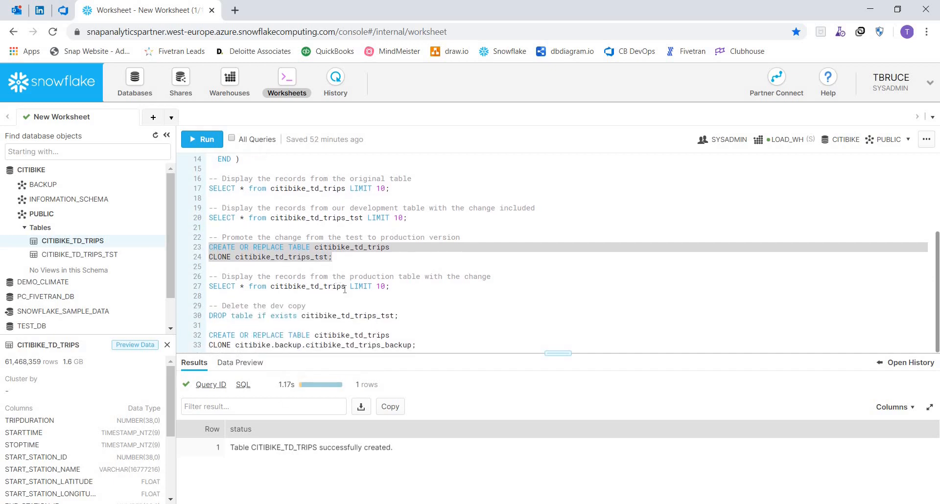
- Run line 27's SELECT on citibike_td_trips and scroll right to the TRIP_SIZE values
double_click(307, 286)
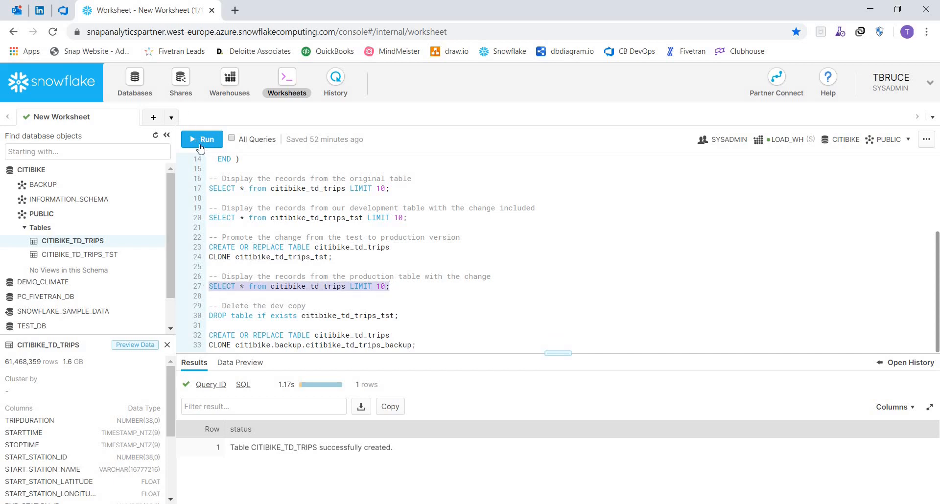
left_click(202, 140)
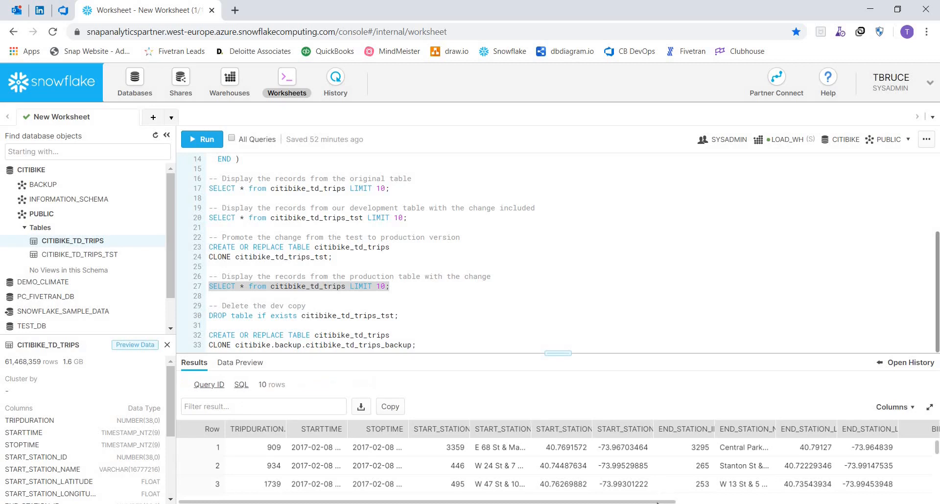
scroll("right", 3)
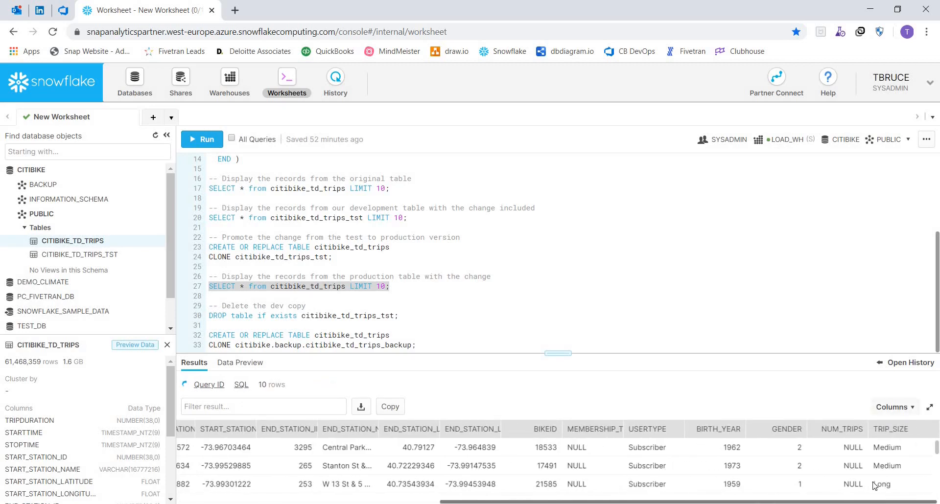